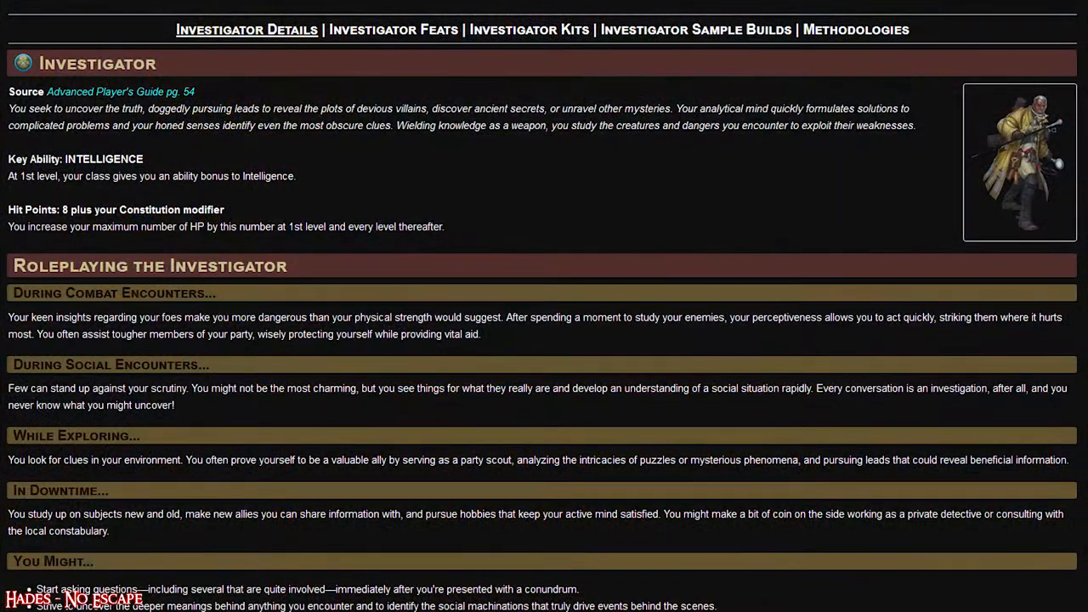
Scroll down the Archives of Nethys page to the Forensic Medicine and Forensic Acumen details.
scroll(down, 3)
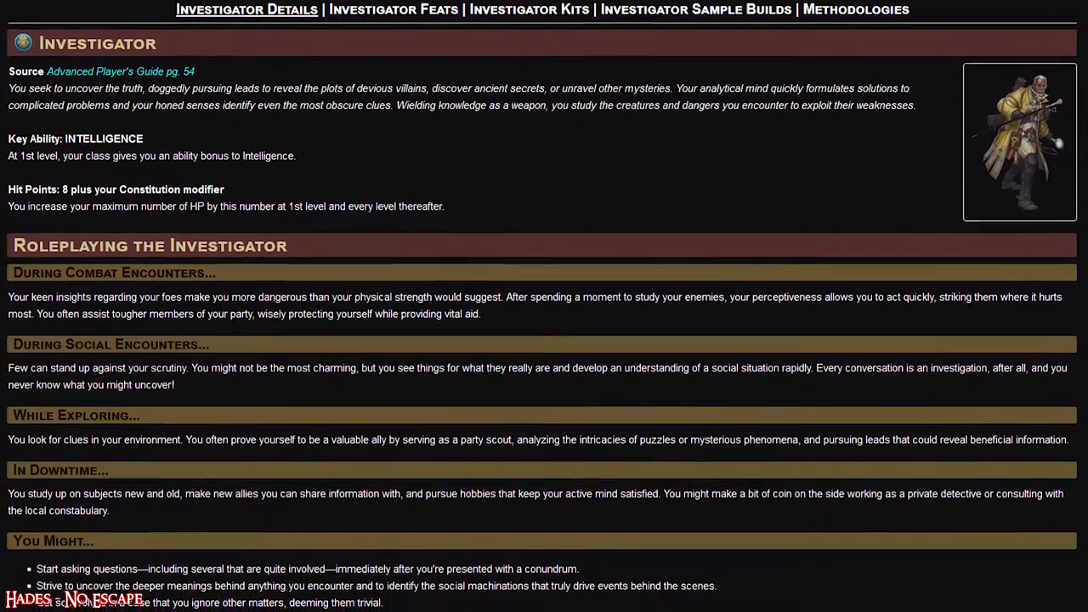
scroll(down, 3)
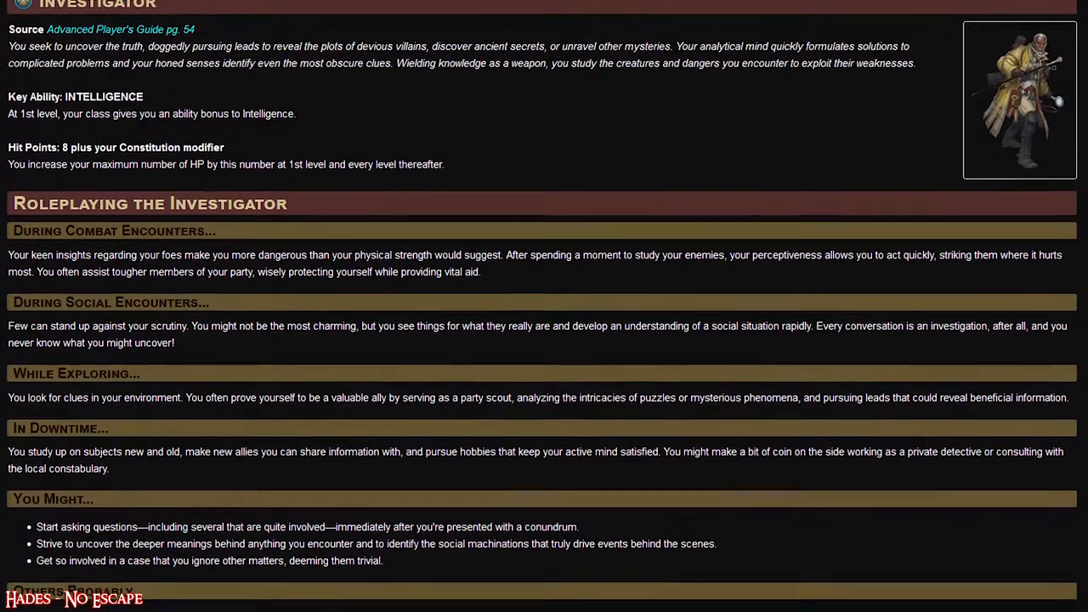
scroll(down, 3)
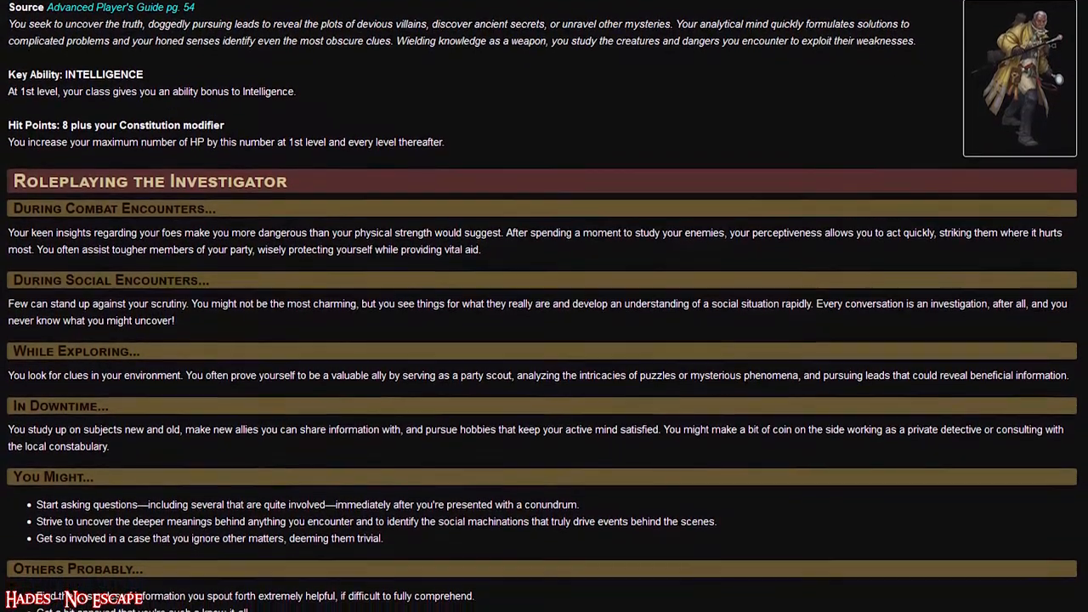
scroll(down, 3)
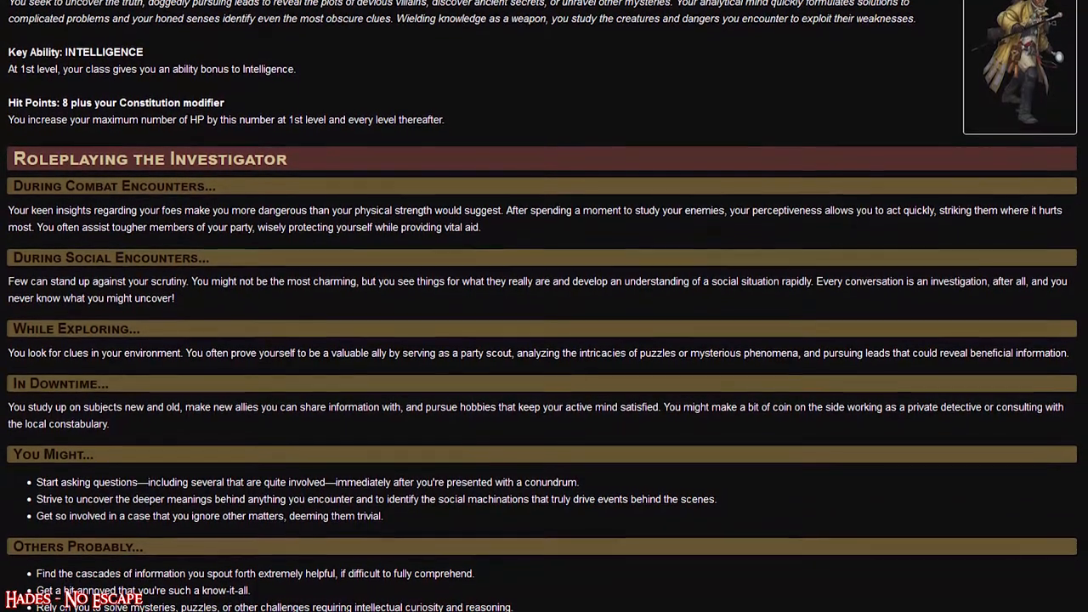
scroll(down, 3)
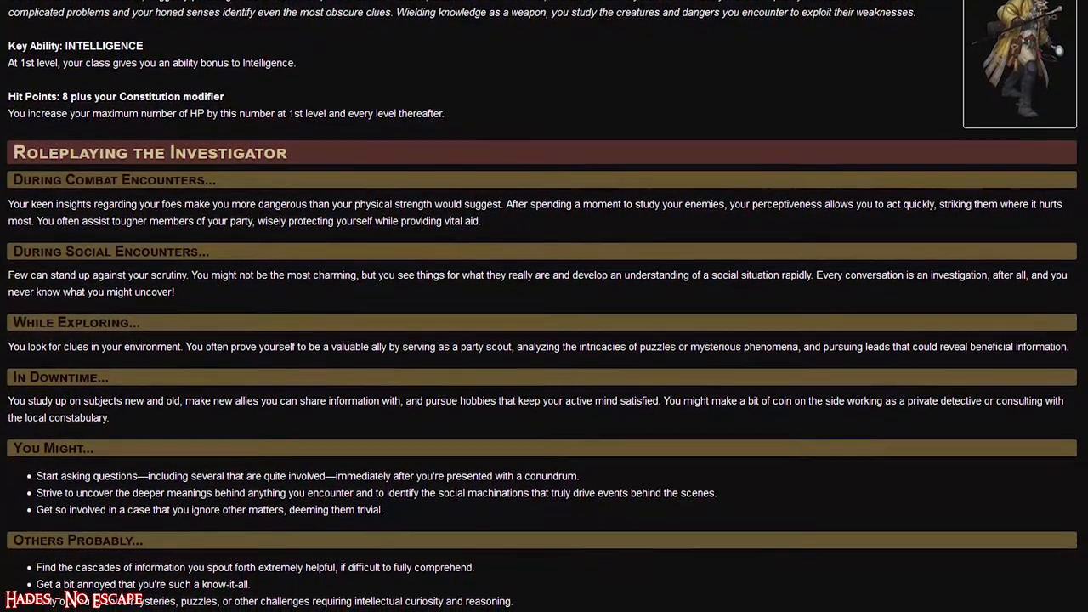
scroll(down, 3)
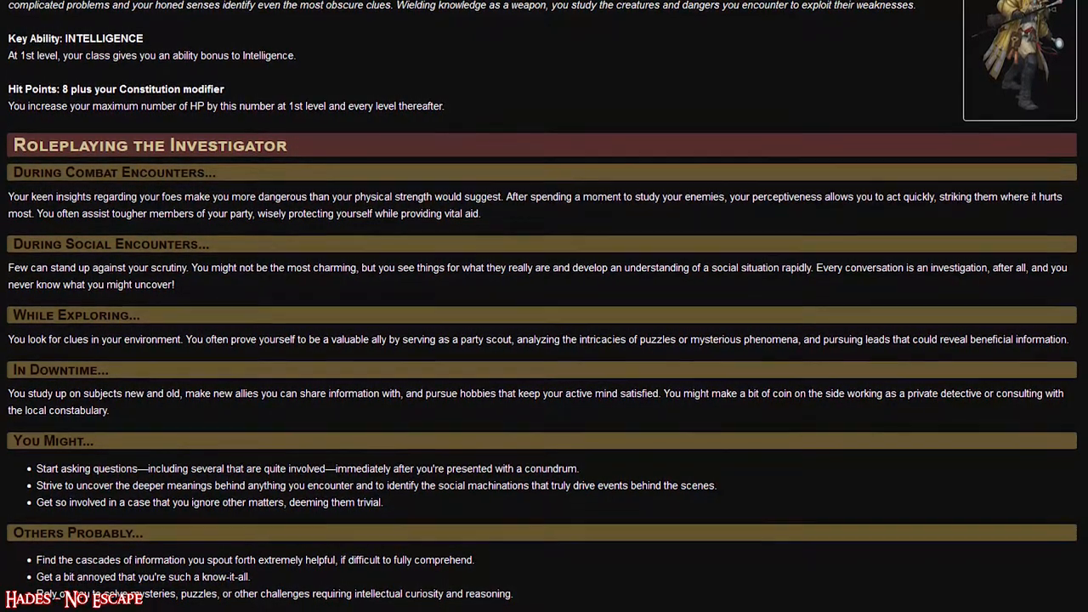
scroll(down, 3)
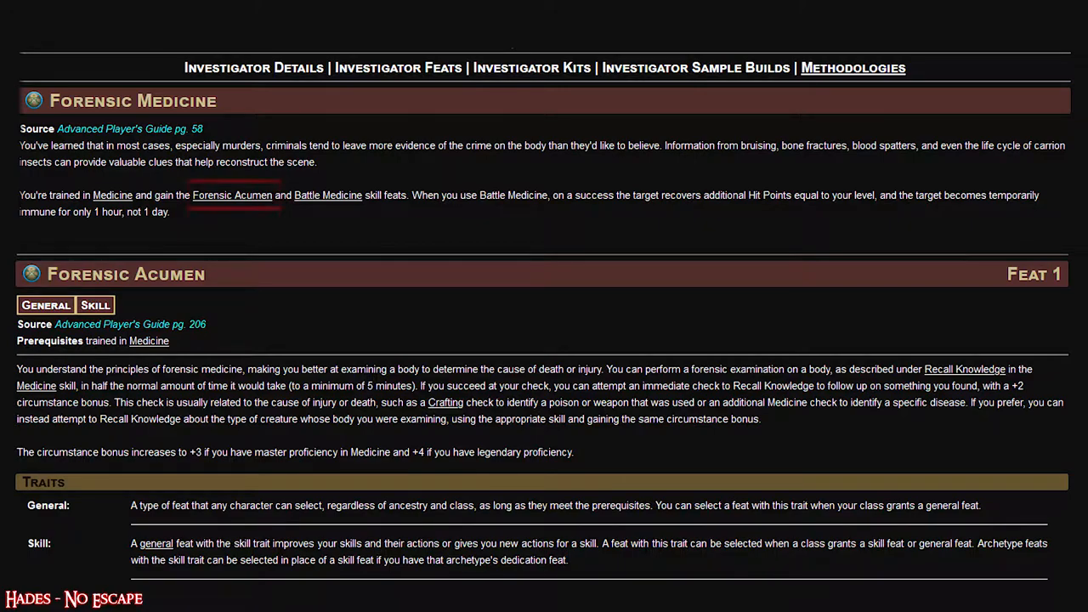
mouse_move(232, 194)
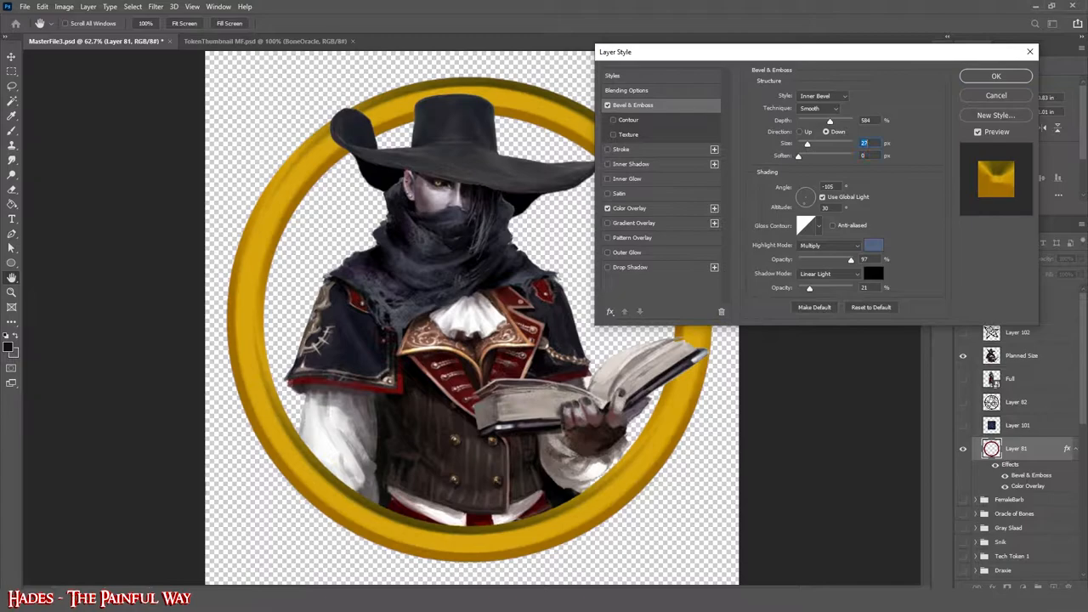
Set the bevel highlight mode to Normal and adjust the bevel's lighting angle.
click(829, 245)
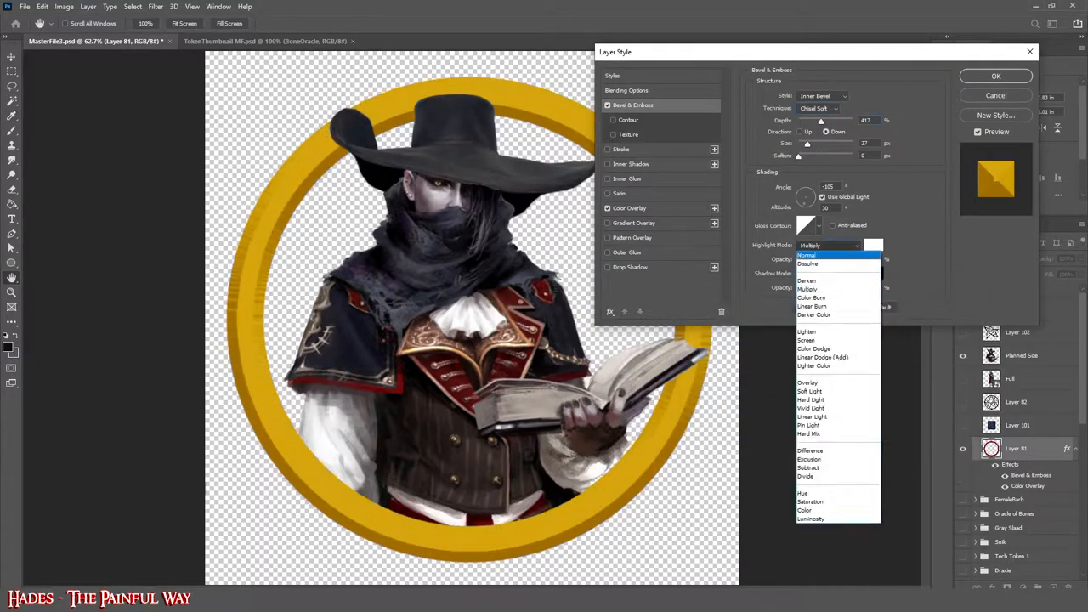
click(806, 255)
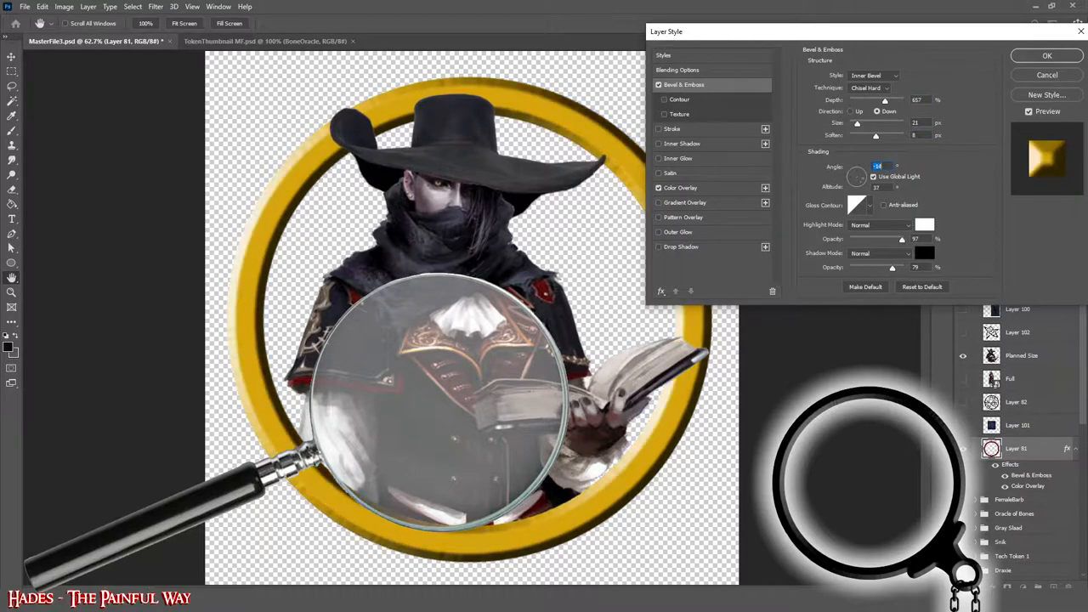
click(1046, 55)
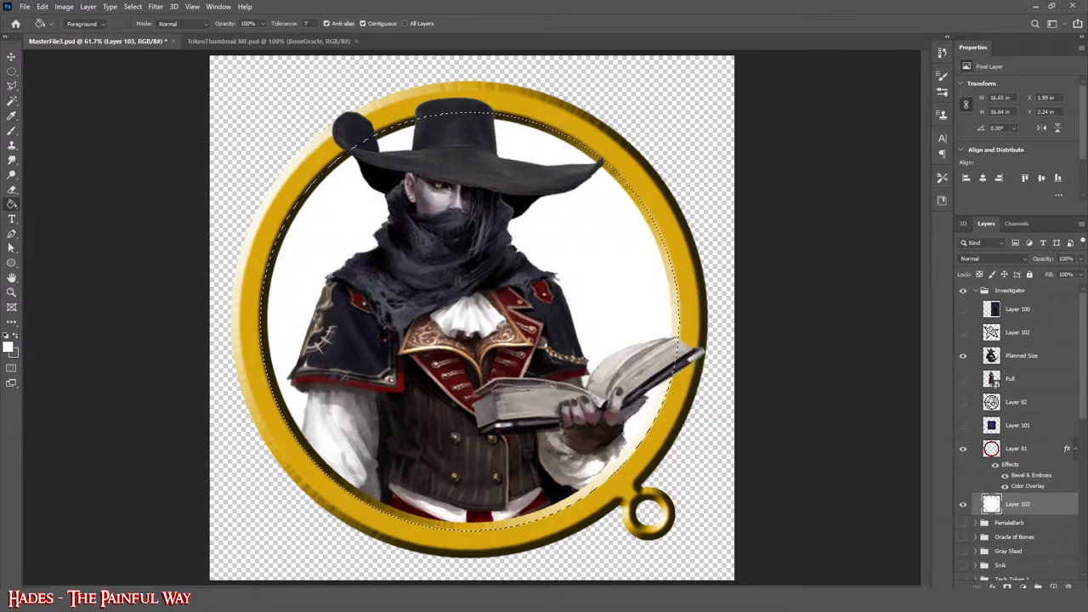
Add a new layer above the white fill and confirm #d7d7d7 as the painting colour.
click(992, 259)
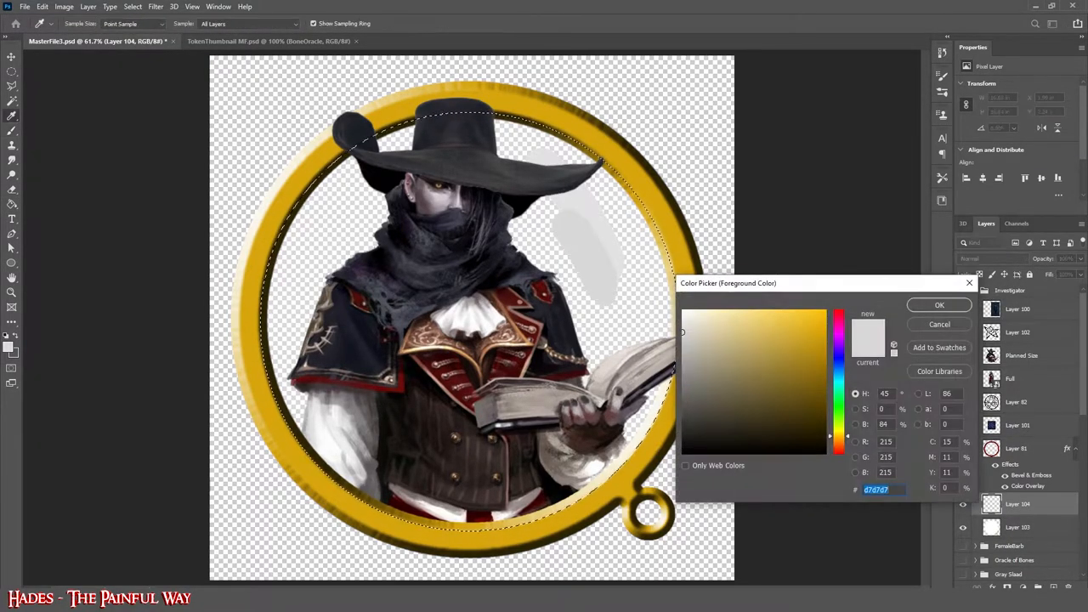
click(938, 305)
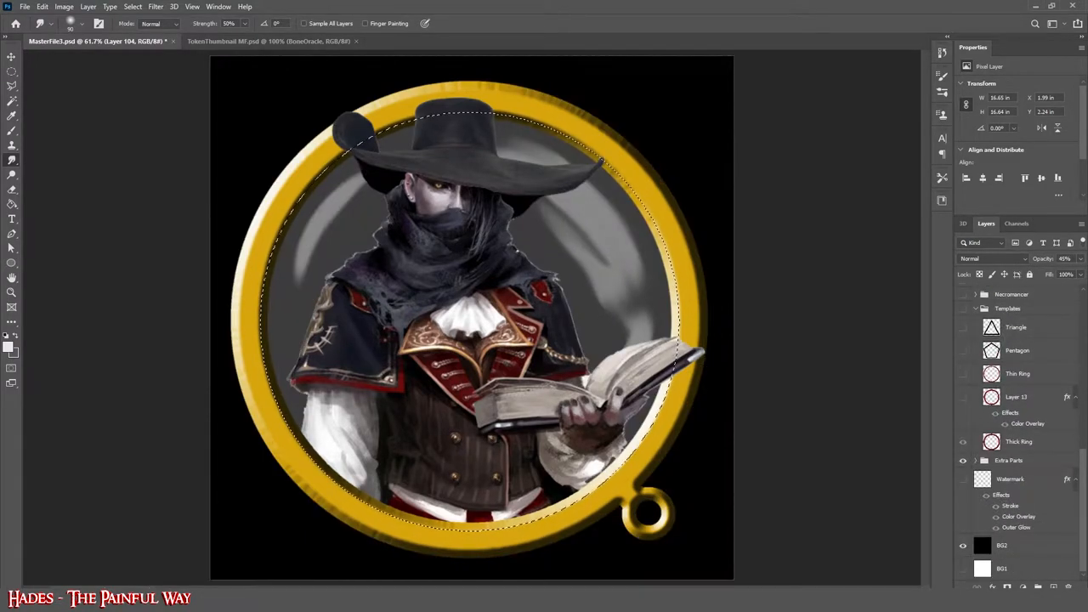
Turn on the black BG2 background layer behind the token.
click(70, 23)
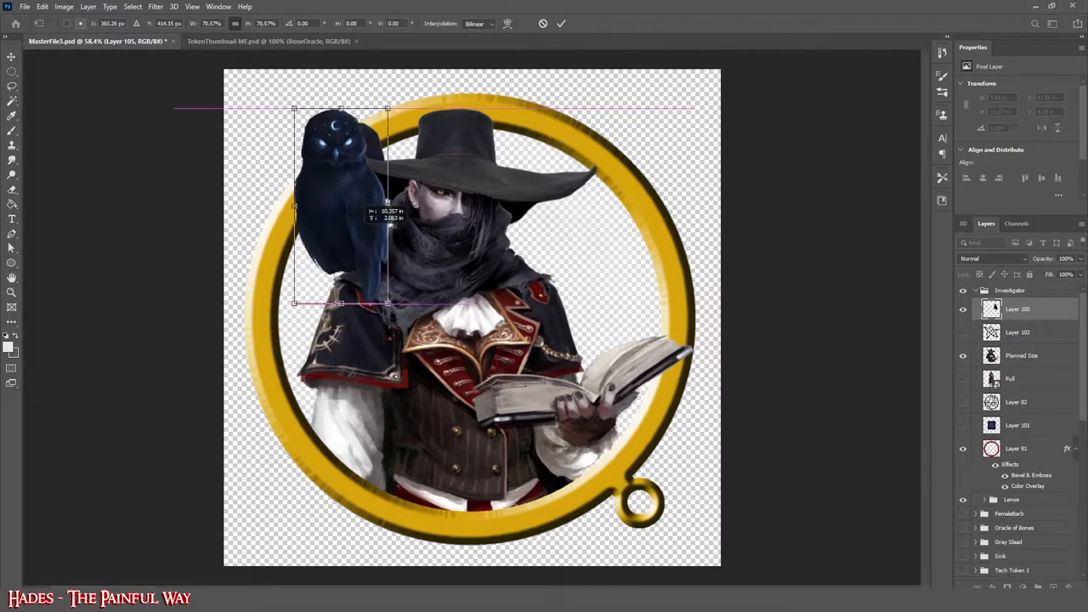
Scale the owl down onto the shoulder and select the layer below it for shading.
drag(340, 206, 340, 233)
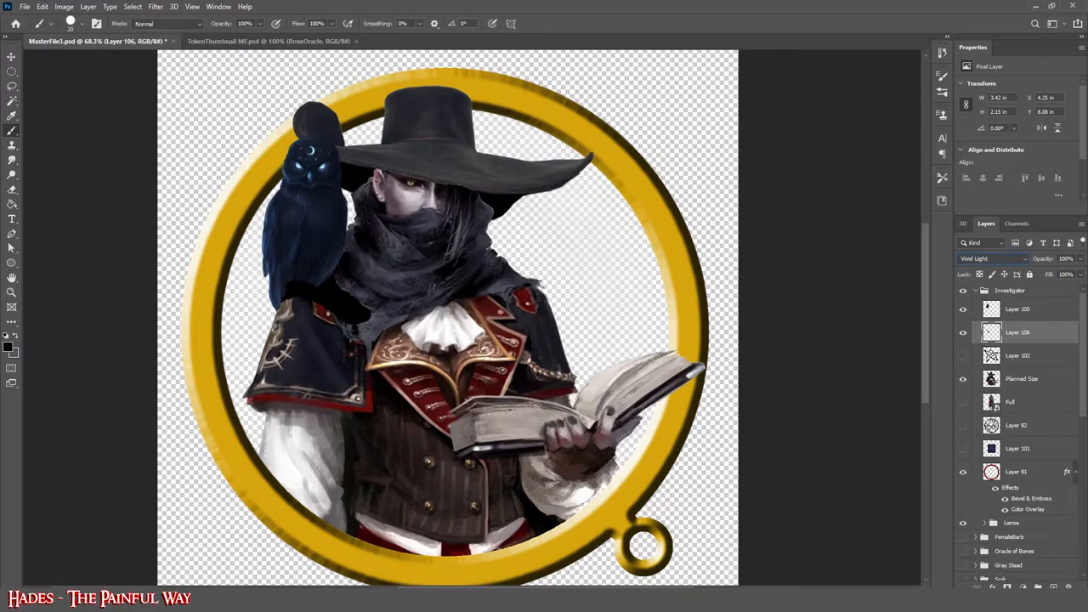
click(1003, 258)
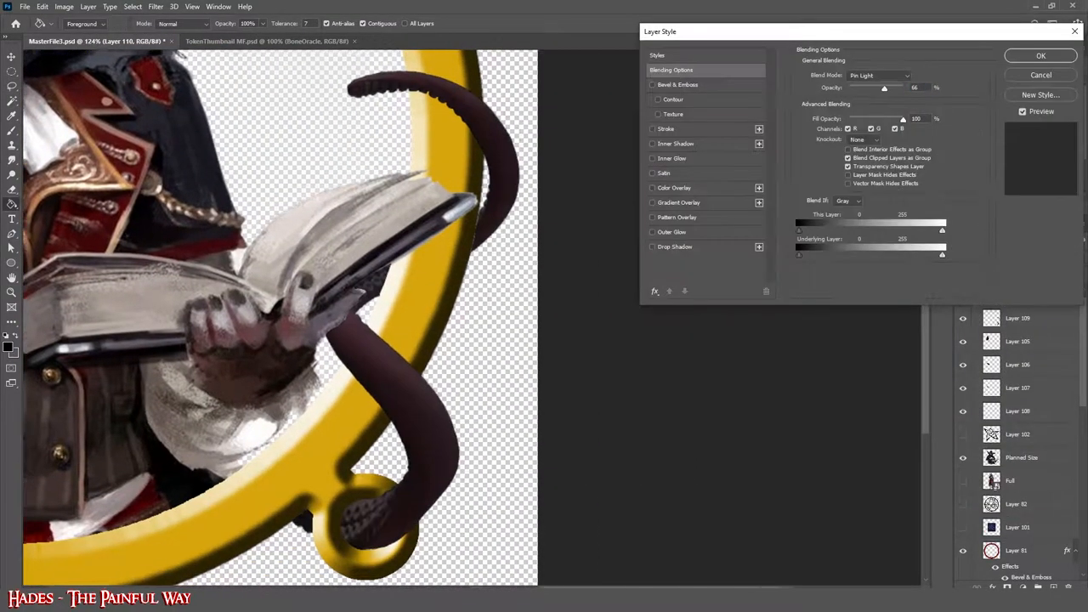
Enable Color Overlay on the tentacle layer and change its overlay colour.
click(675, 188)
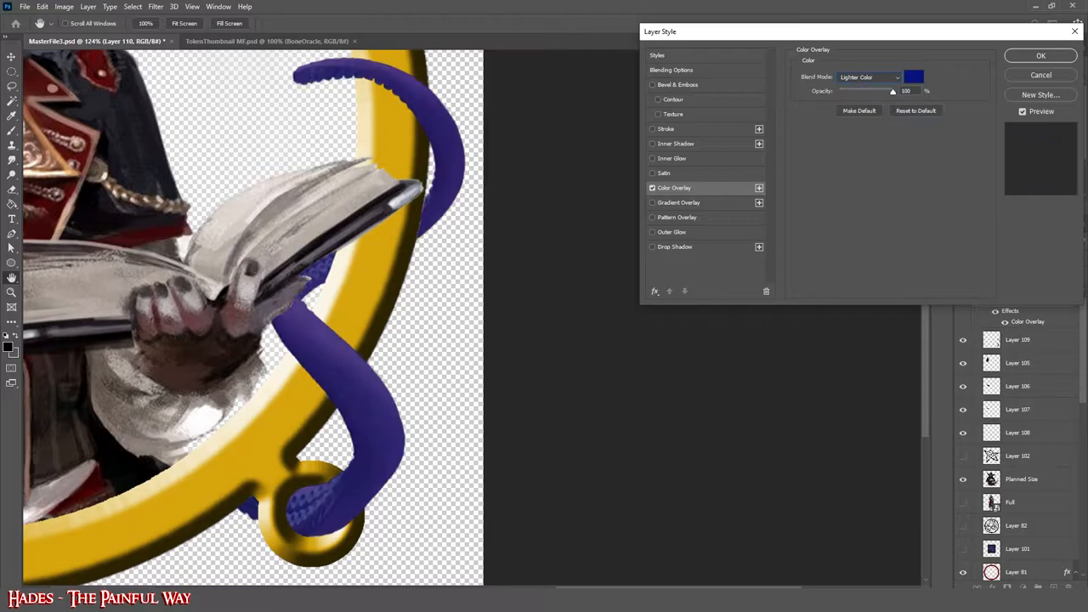
click(1041, 56)
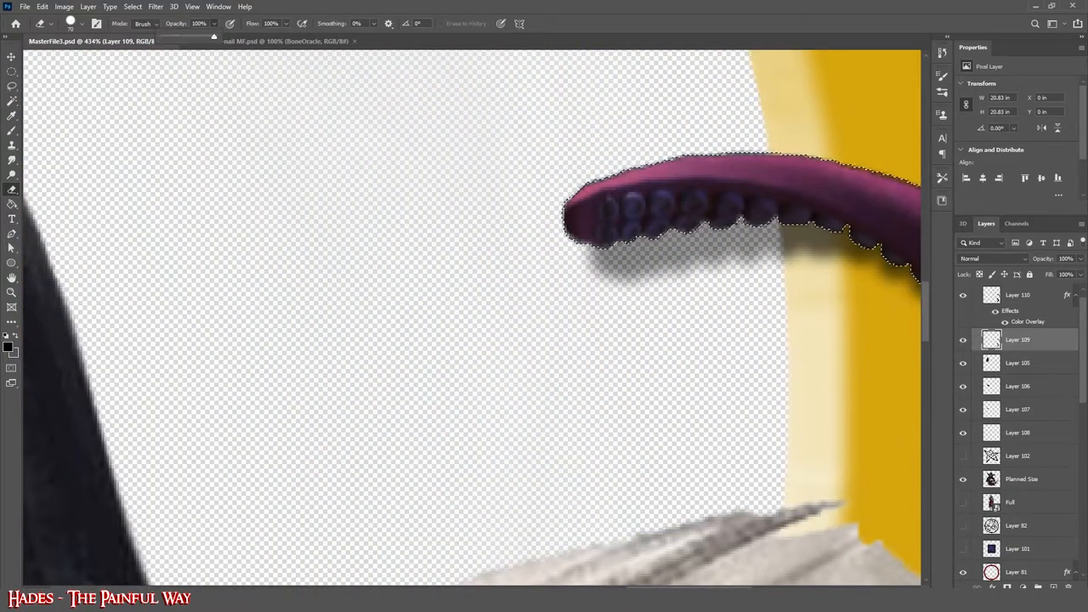
Choose a different eraser brush preset for cleaning the tentacle tip.
right_click(1018, 308)
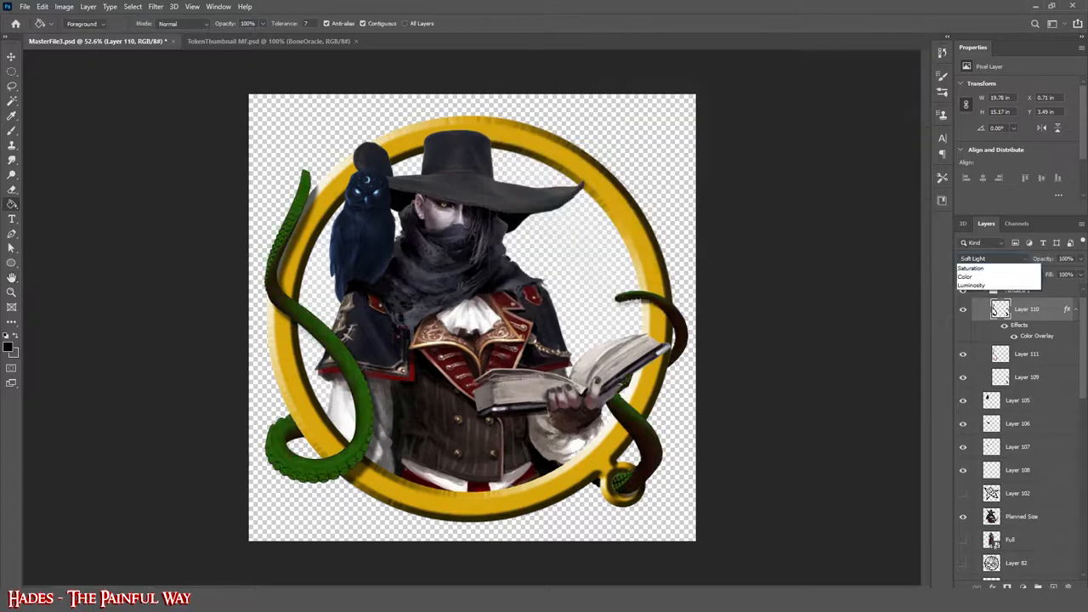
Change Layer 110's blend mode in the Layers panel to turn the tentacles green.
click(990, 257)
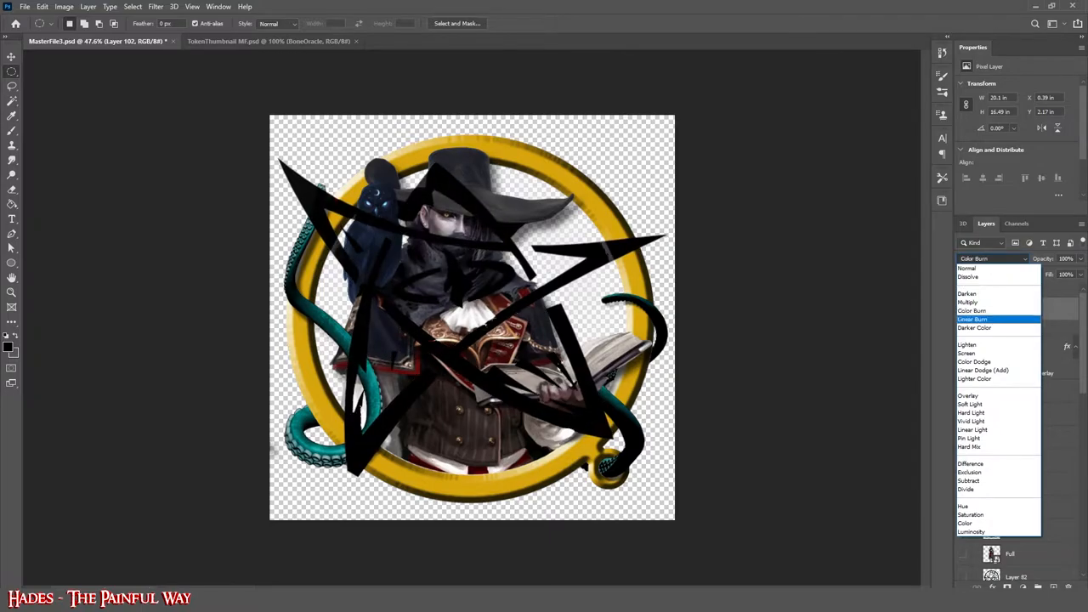
Switch the star layer's blend mode from Color Burn to a different mode.
click(969, 404)
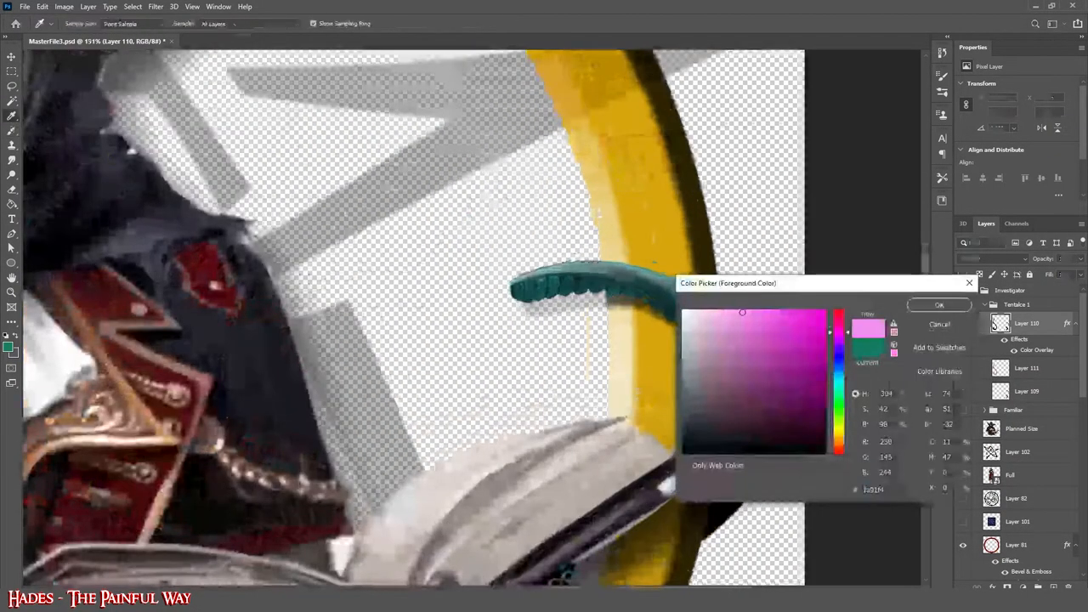
Pick a pink foreground colour in the Color Picker for shading the tentacle.
click(939, 304)
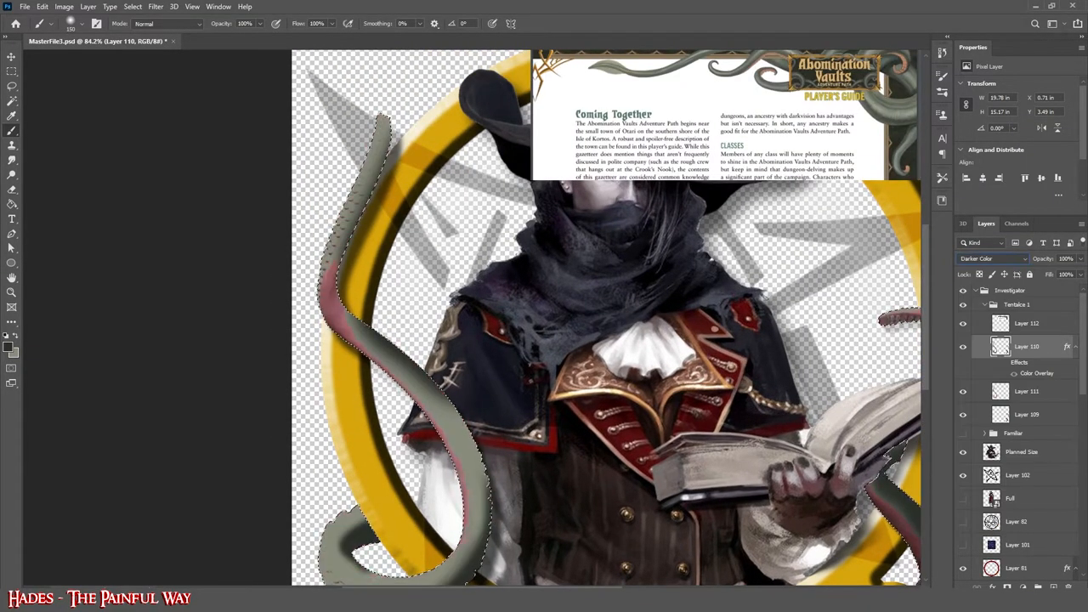
Tint the tentacle layer with a copper Overlay colour overlay at about 29% opacity.
click(992, 258)
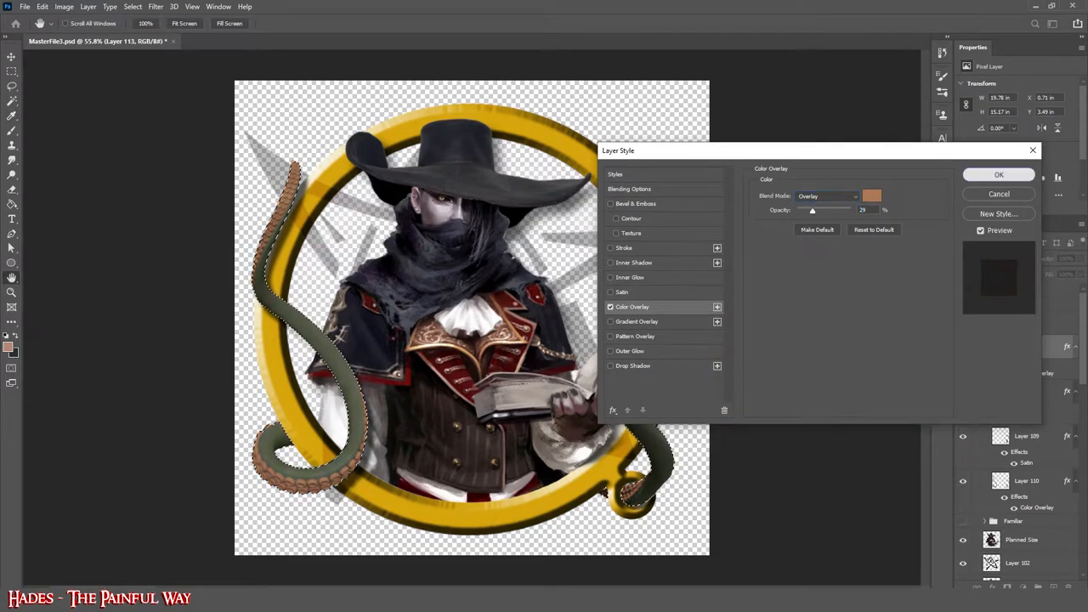
click(999, 174)
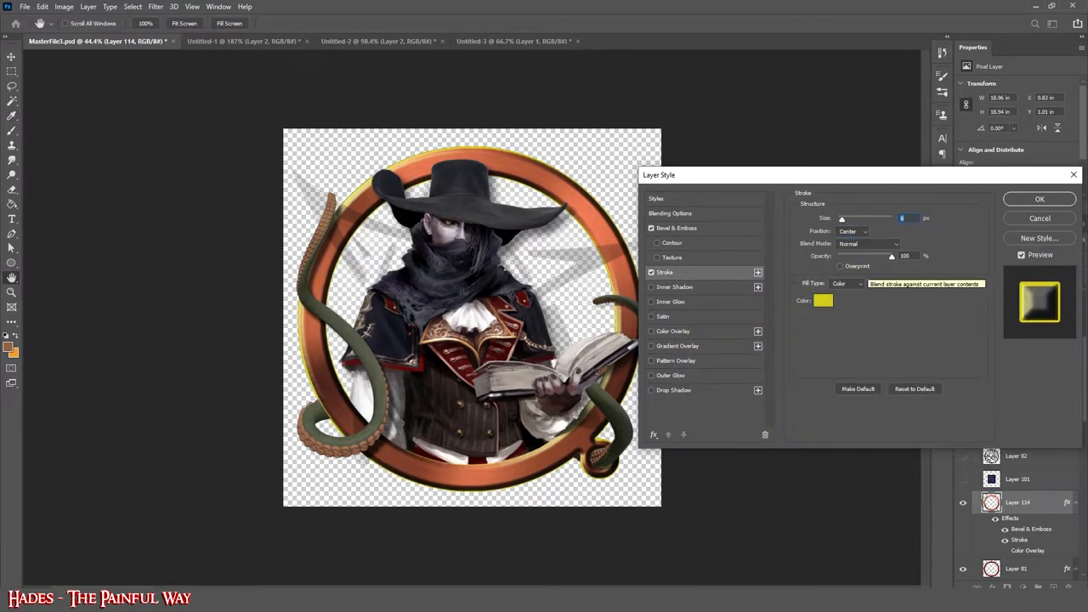
Add a thin yellow stroke to the ring, close Untitled-3 unsaved, and add a hue colour overlay.
click(672, 331)
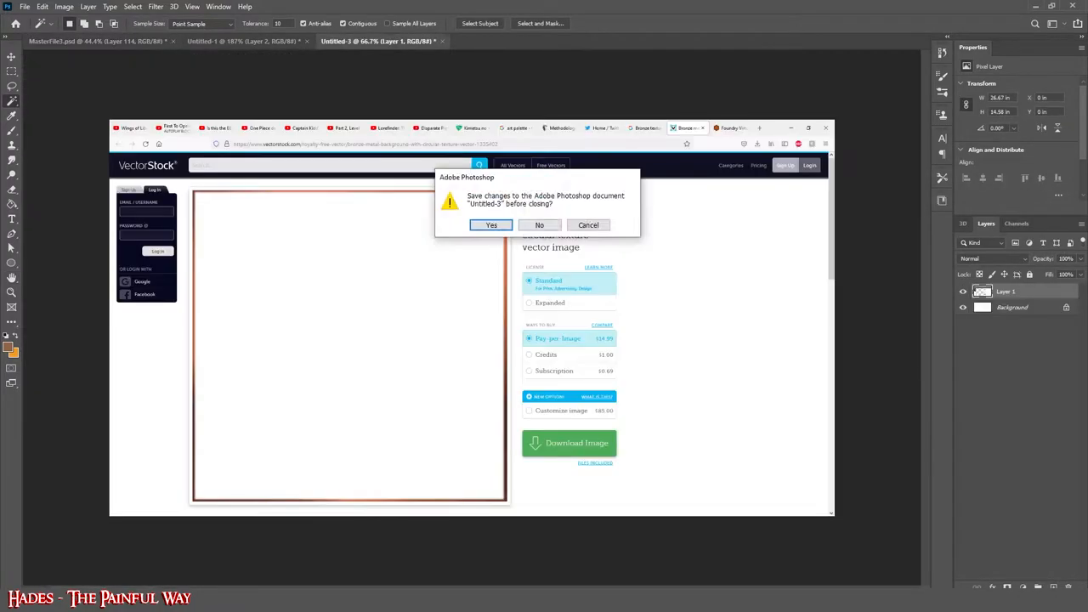
click(540, 224)
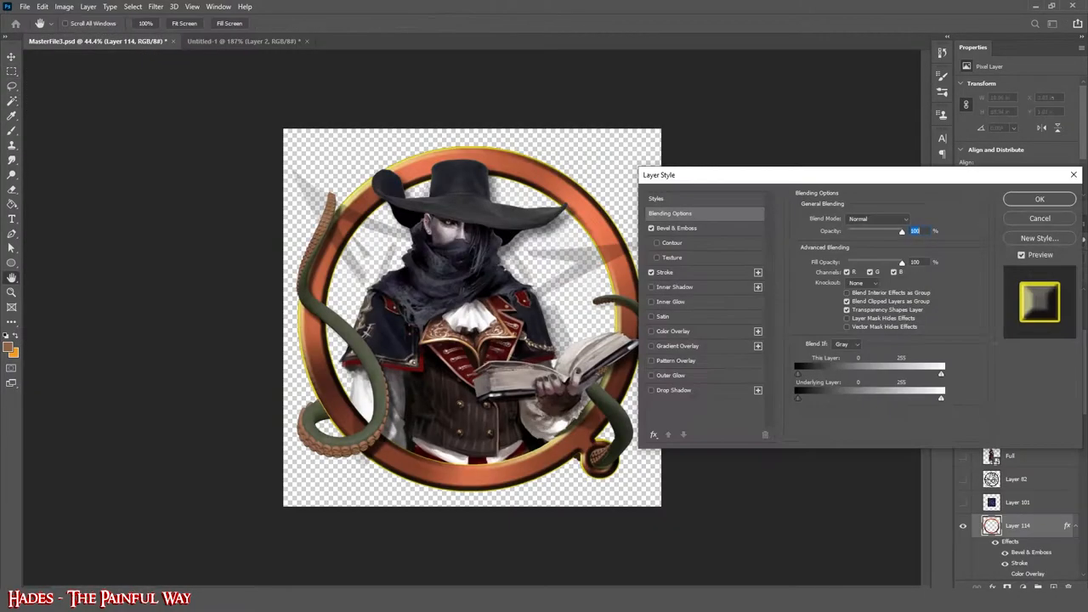
click(663, 316)
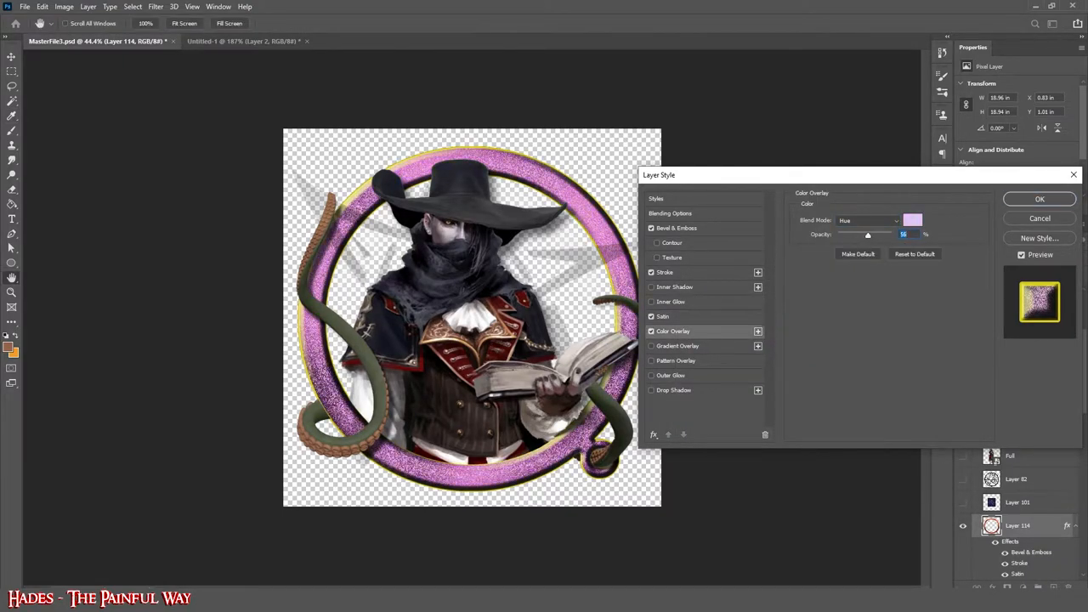
Overlay the ring with lilac, trying Lighten, Vivid Light and Linear Light, then Saturation at 100%.
click(912, 220)
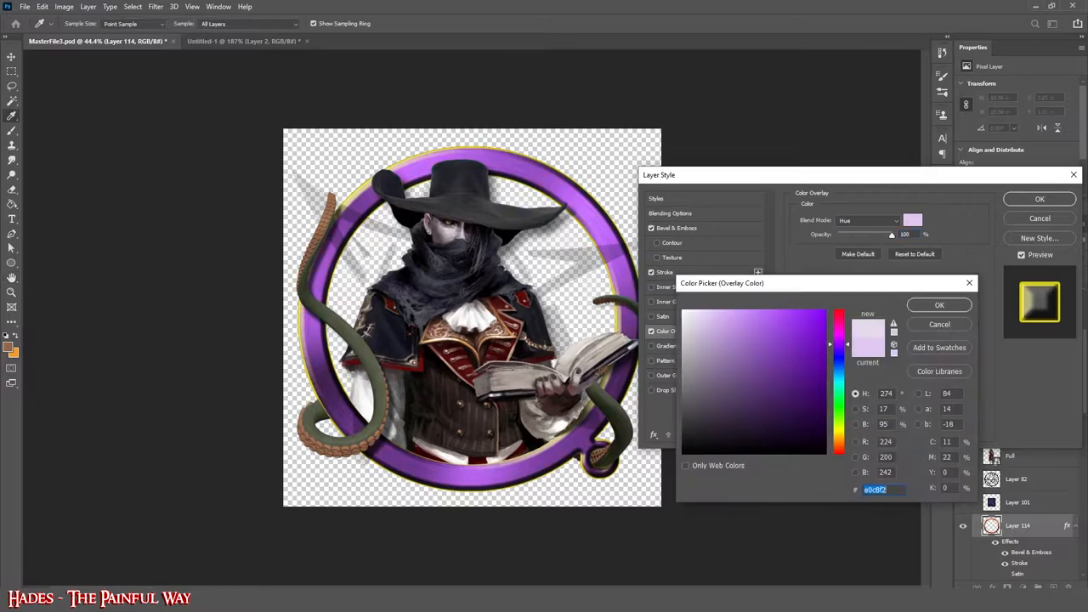
click(867, 220)
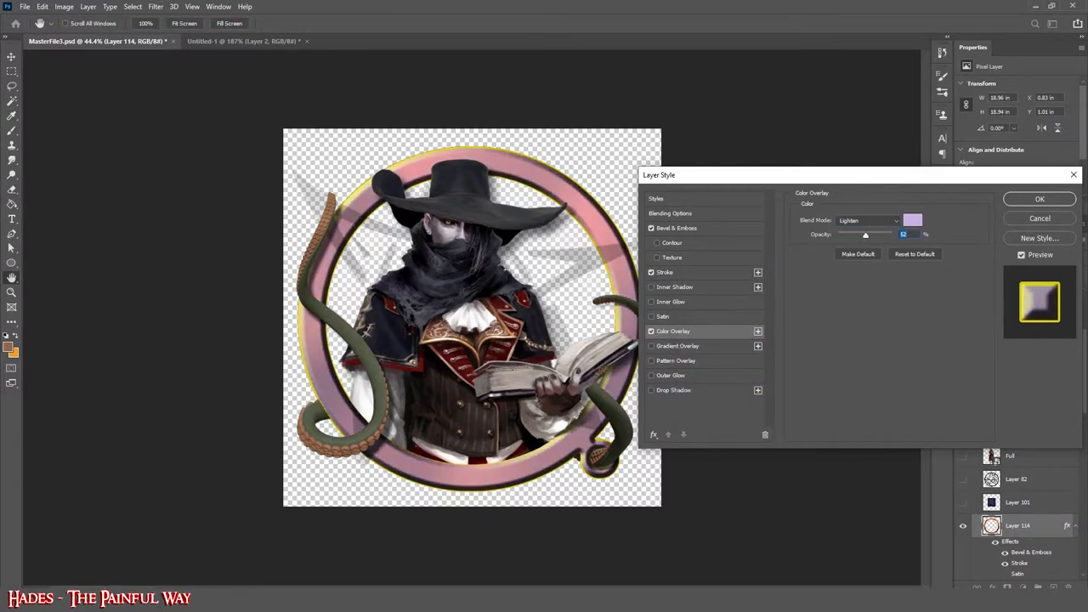
click(867, 220)
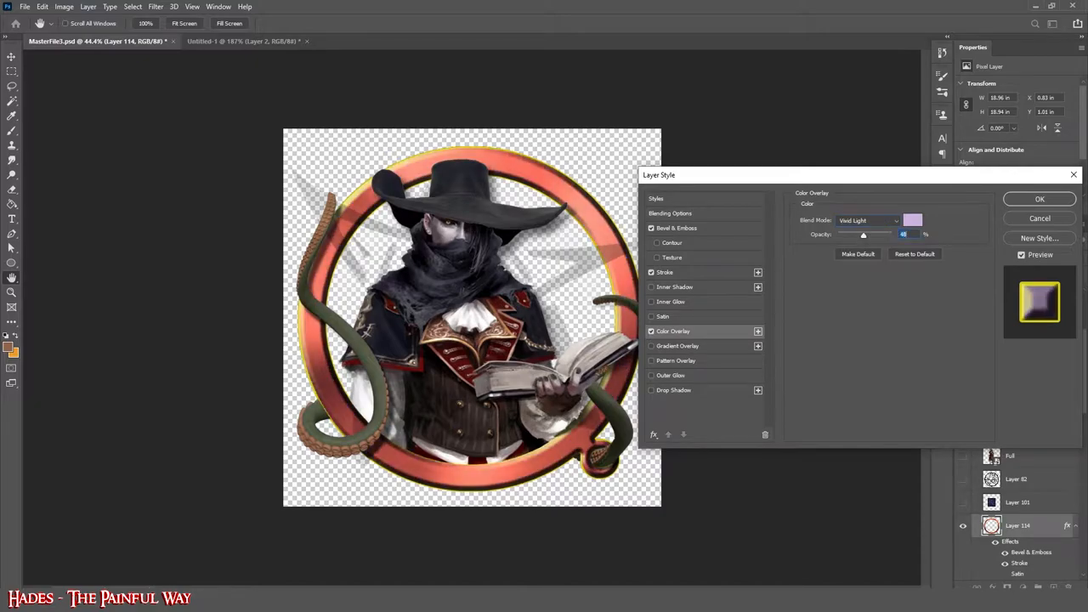
click(867, 220)
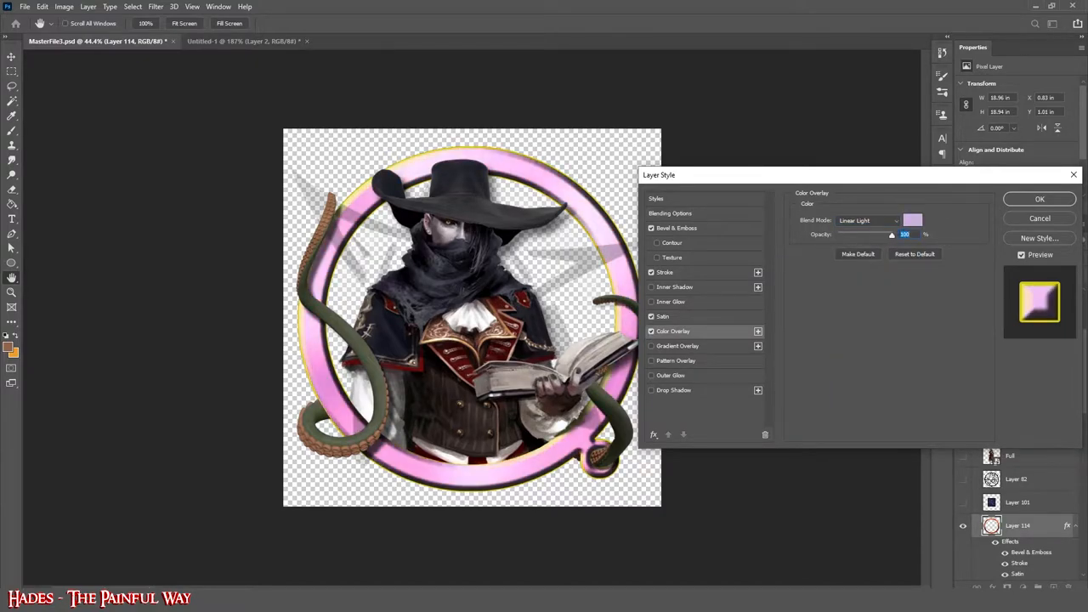
click(662, 316)
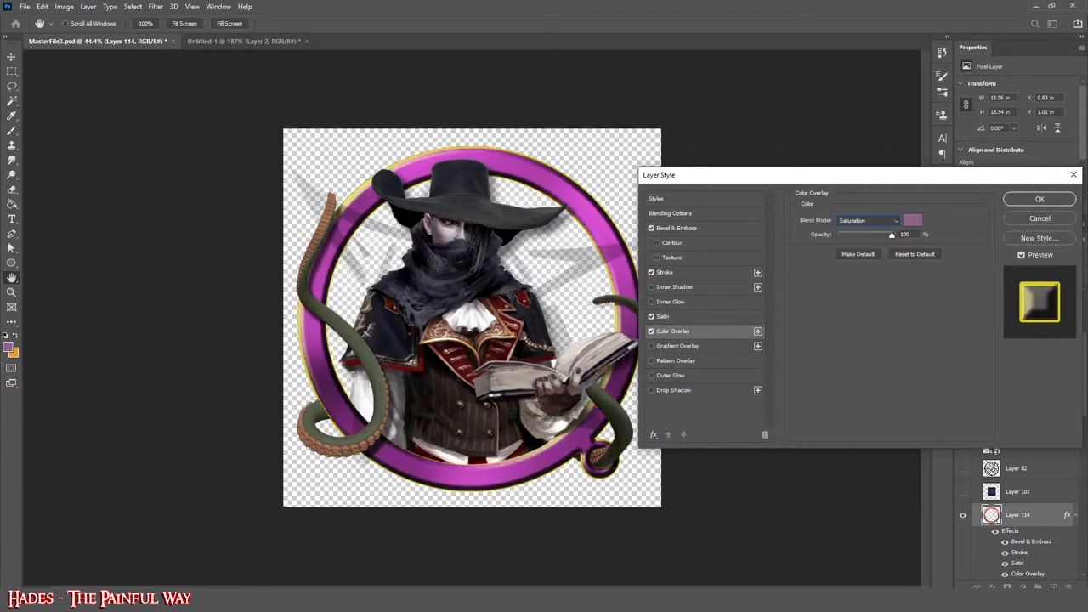
click(245, 40)
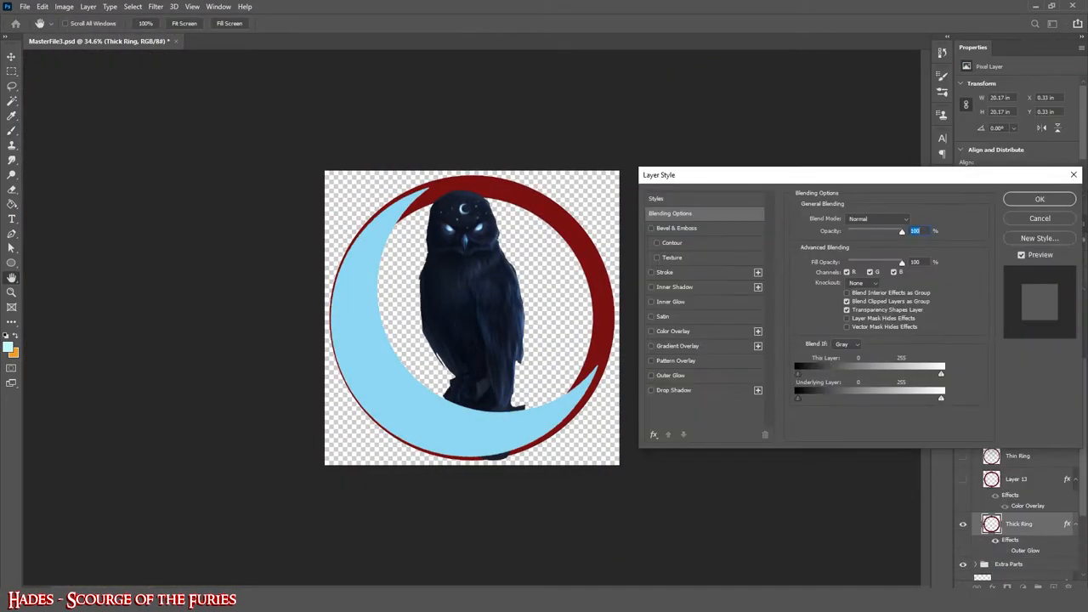
Darken the owl token's thick ring with a colour overlay and soft blue-grey outer glow.
click(673, 331)
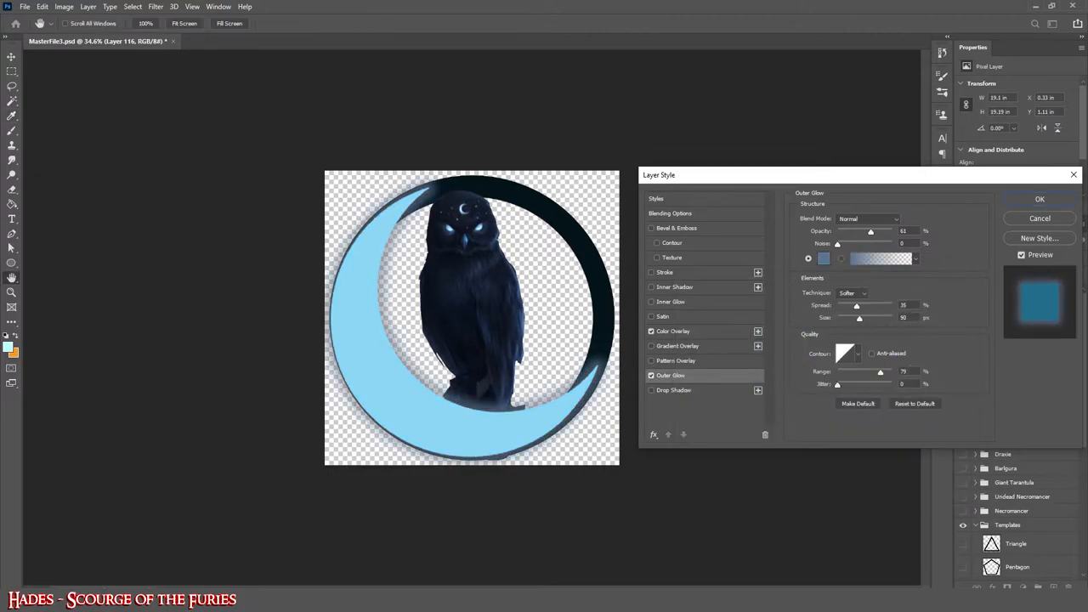
click(1040, 199)
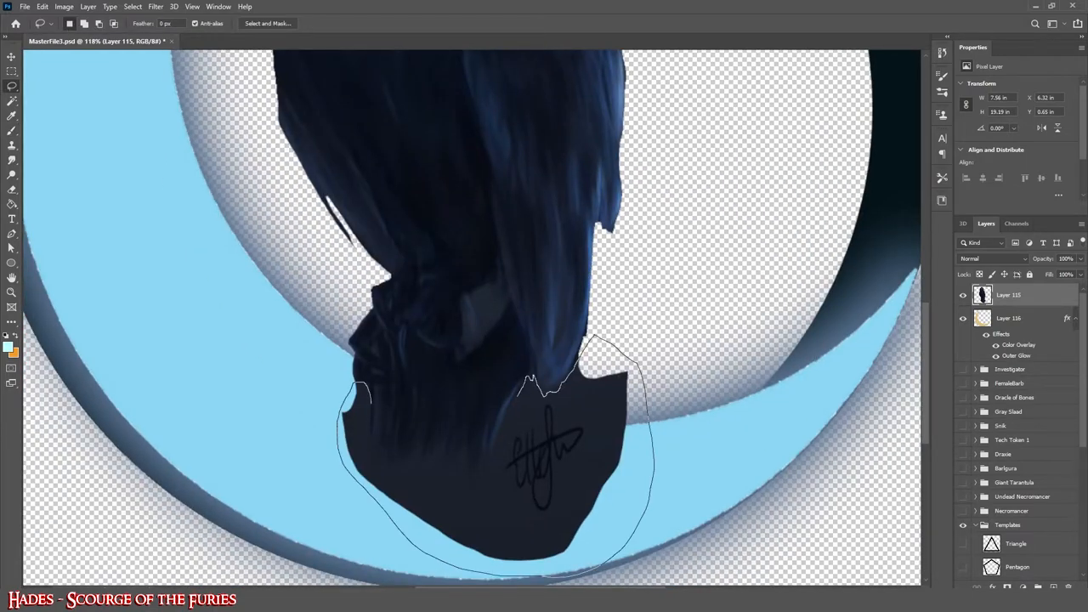
Remove the signature at the owl's base so it fades into the crescent.
click(990, 257)
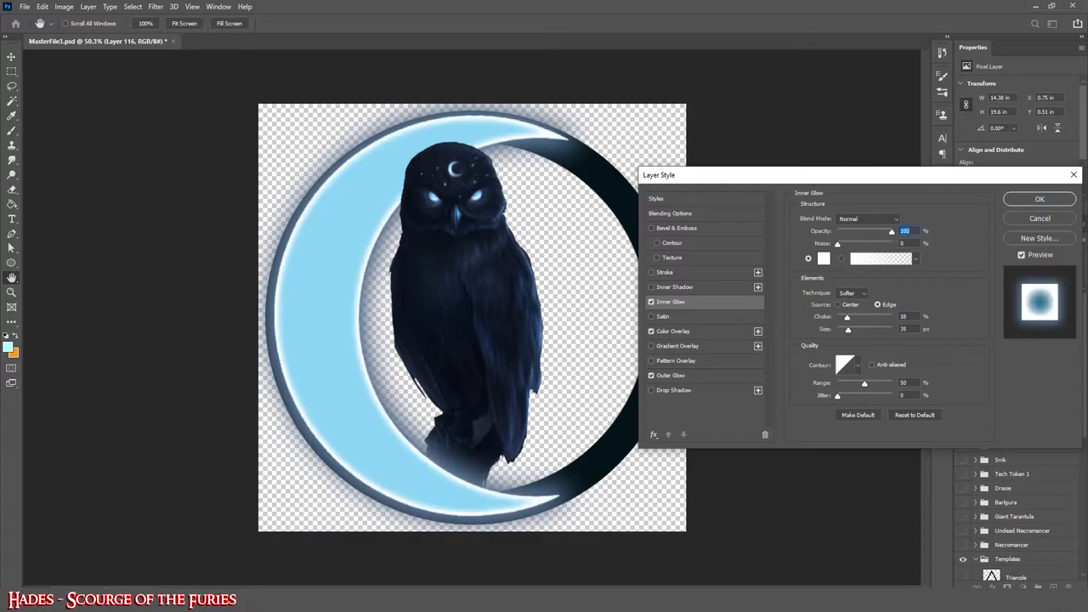
Adjust the outer glow settings and pick a new glow colour.
click(671, 375)
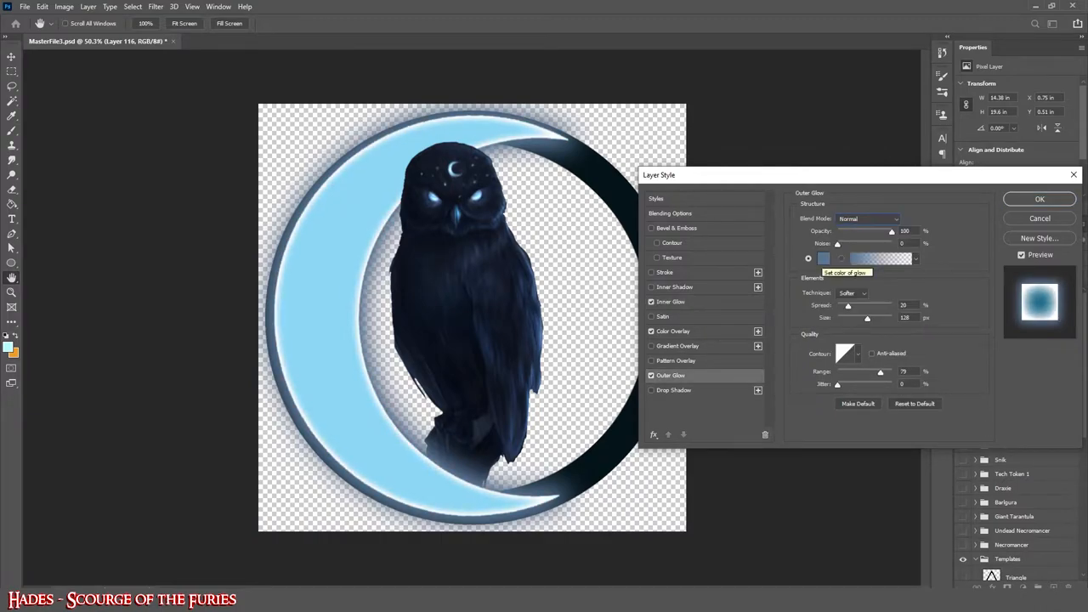
click(1039, 198)
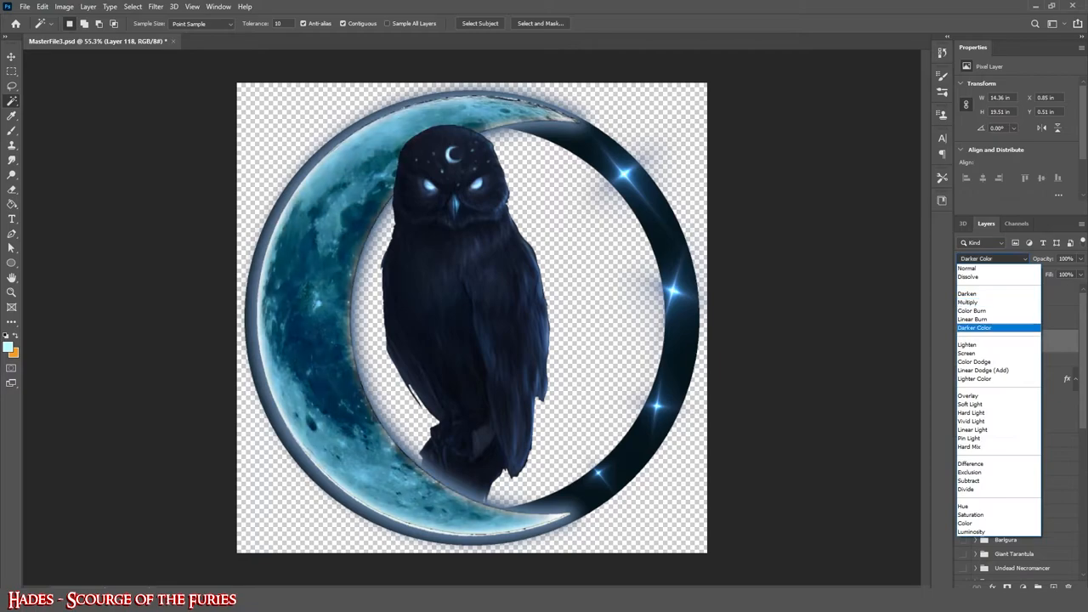
Change the moon texture's blend mode, then tweak its outer glow and glow colour.
click(971, 311)
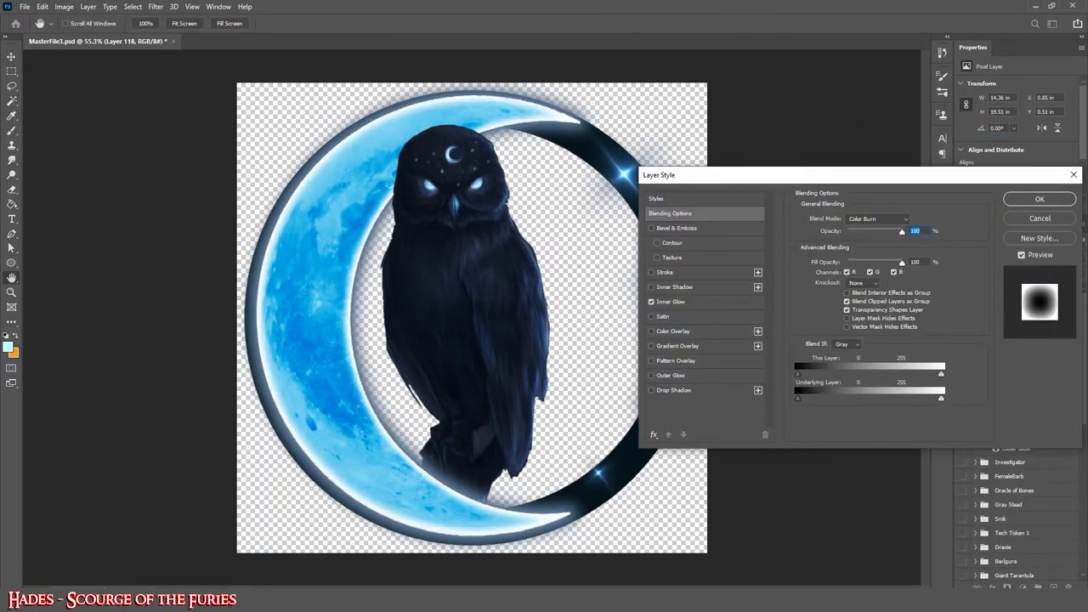
click(670, 375)
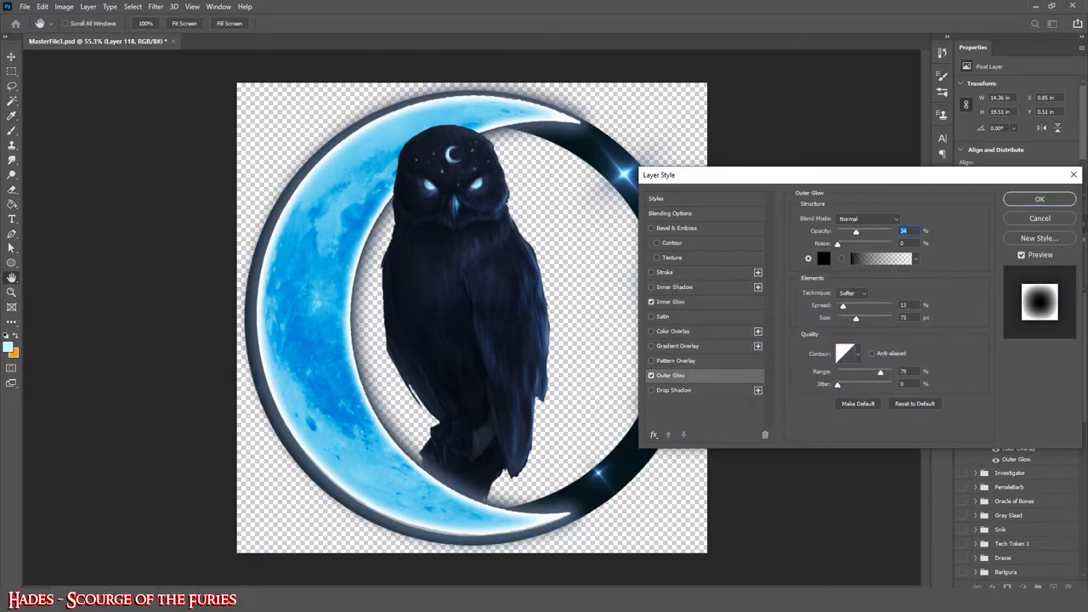
click(823, 259)
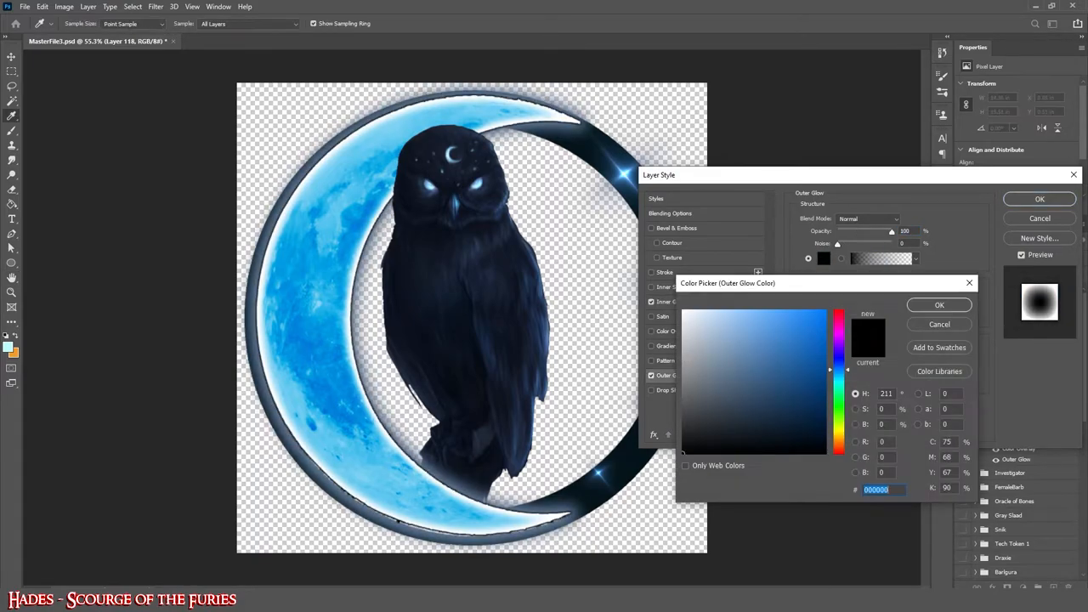